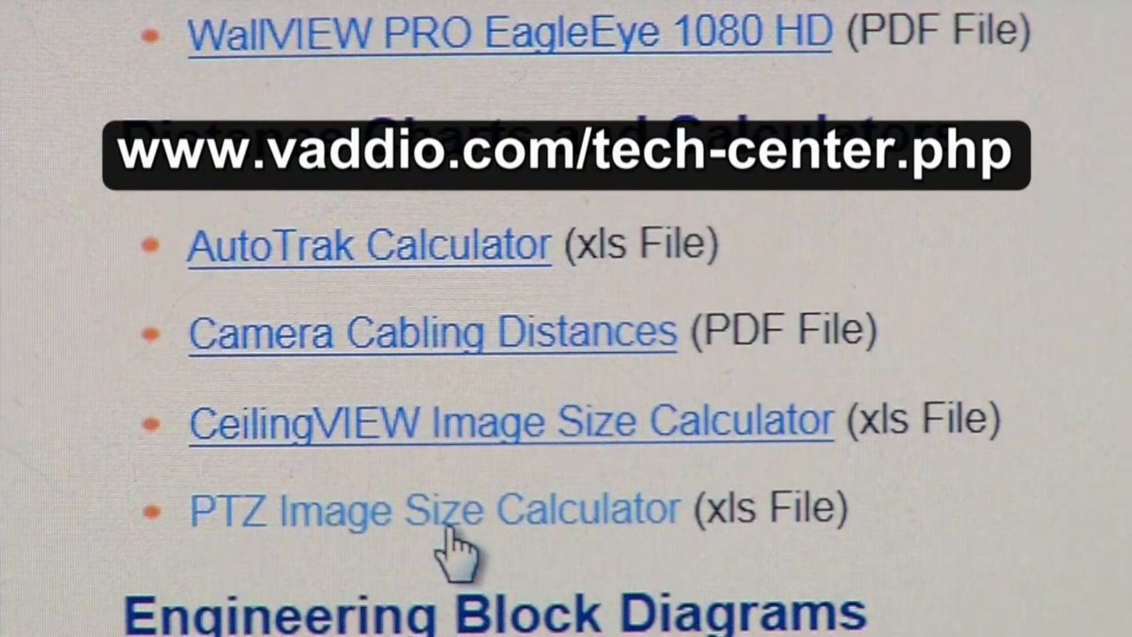
Step: Download and open the PTZ Image Size Calculator spreadsheet from the Distance Charts and Calculators list
click(426, 508)
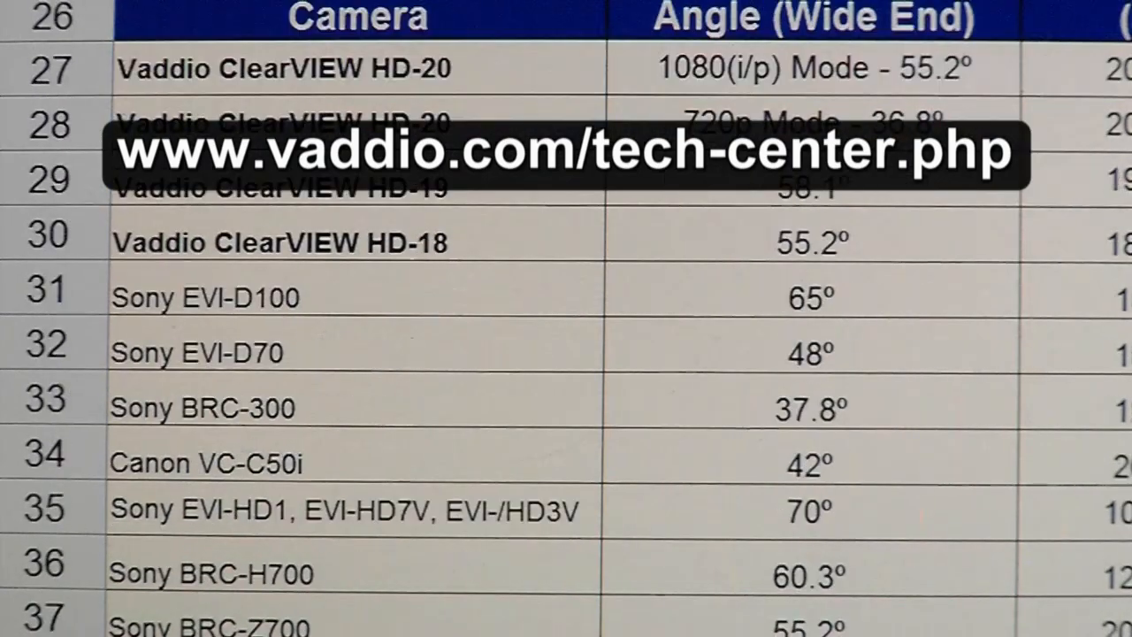